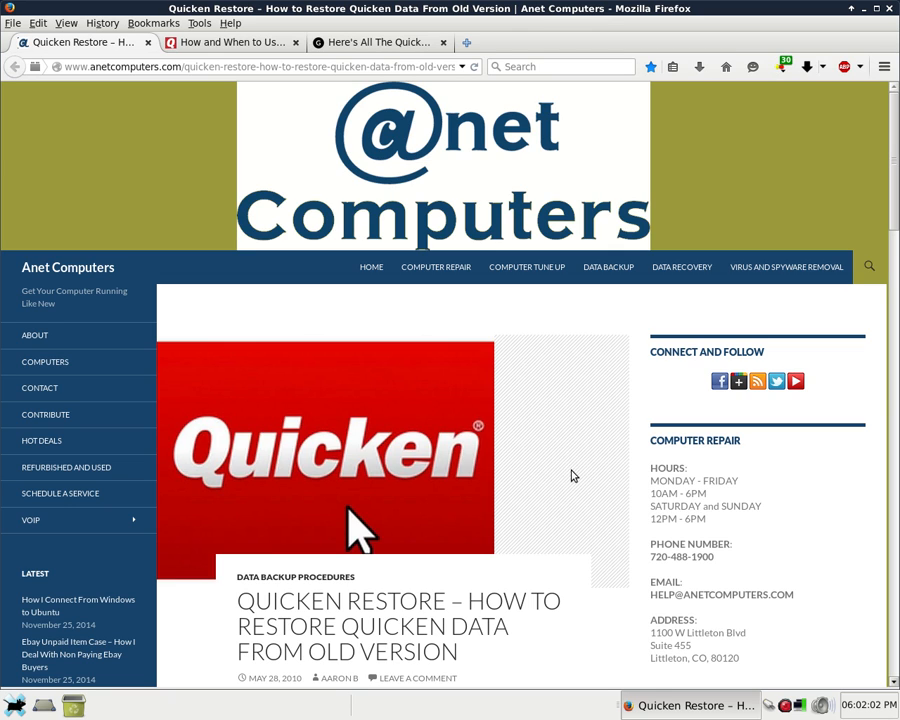
scroll(down, 3)
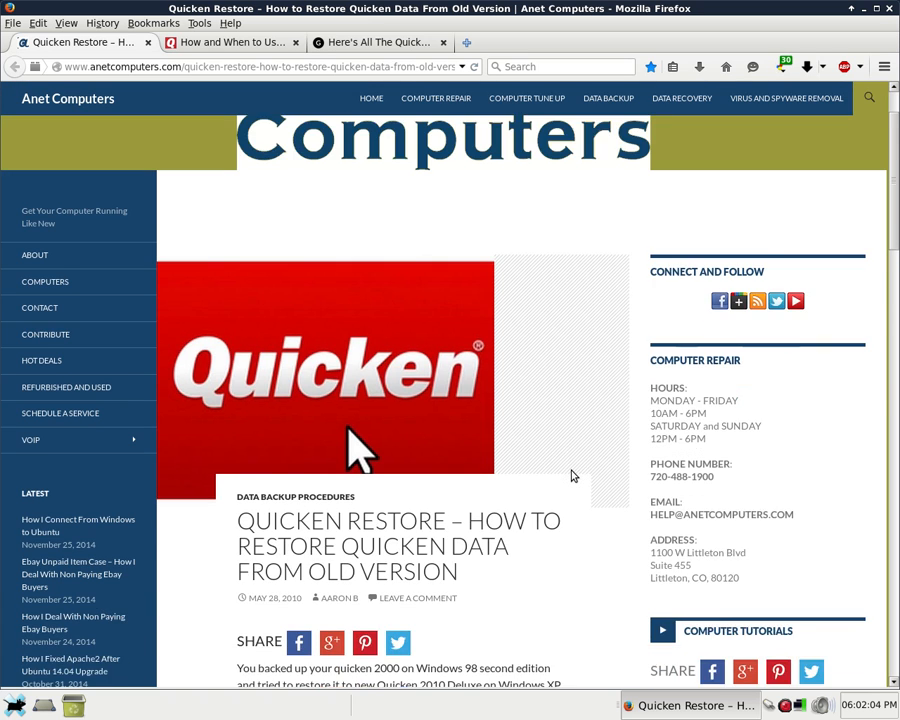
scroll(down, 3)
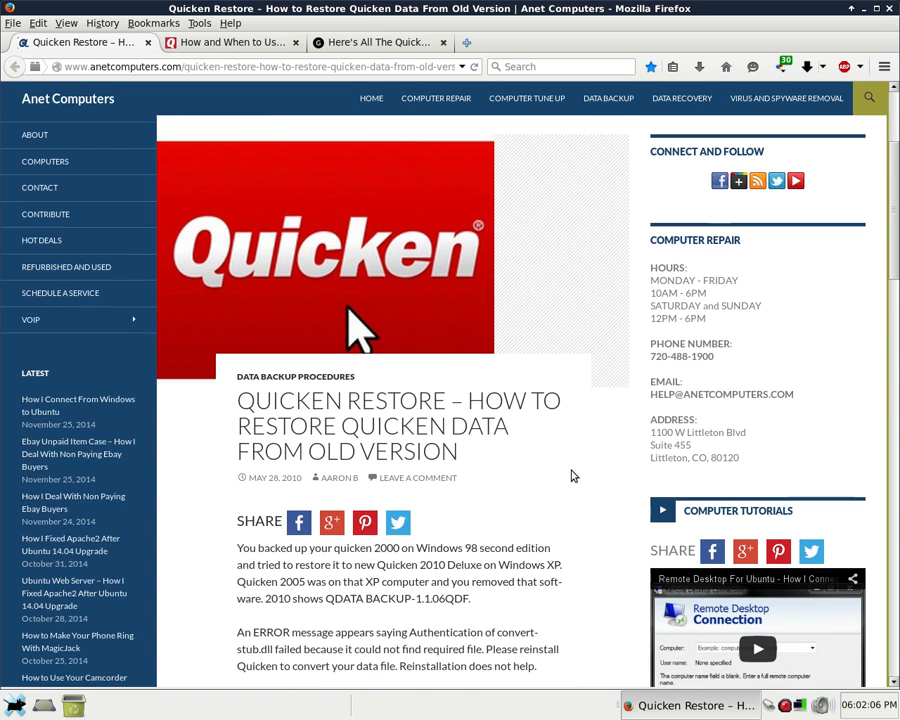
scroll(down, 3)
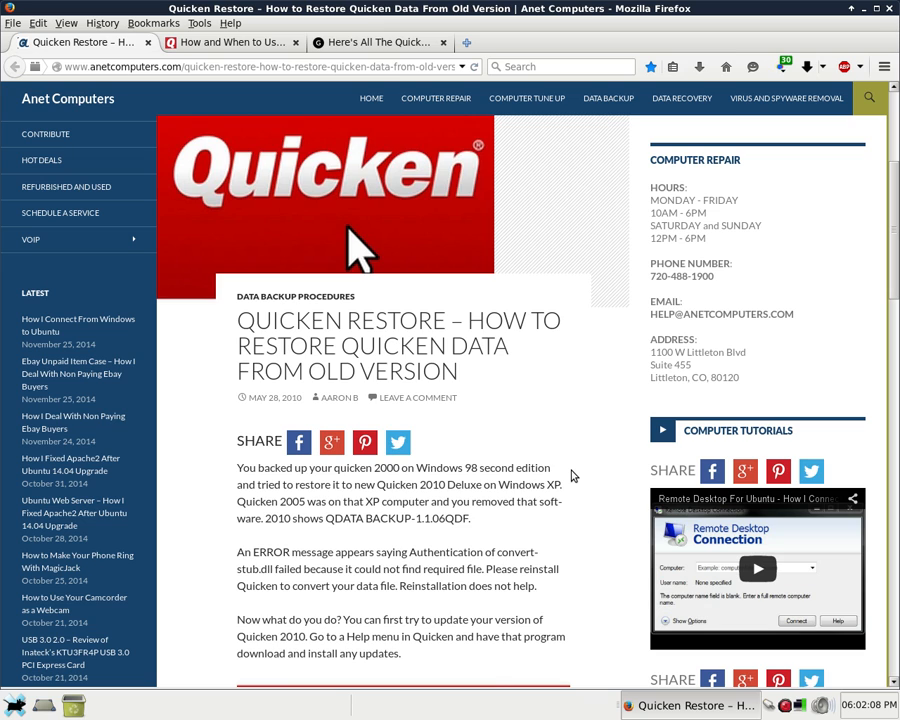
scroll(down, 3)
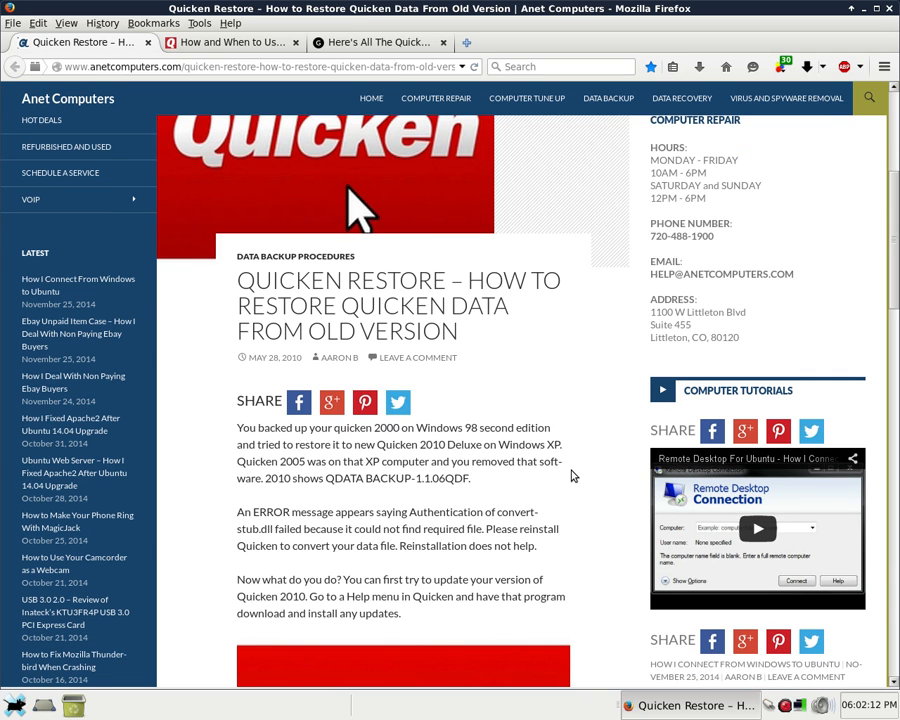
scroll(down, 3)
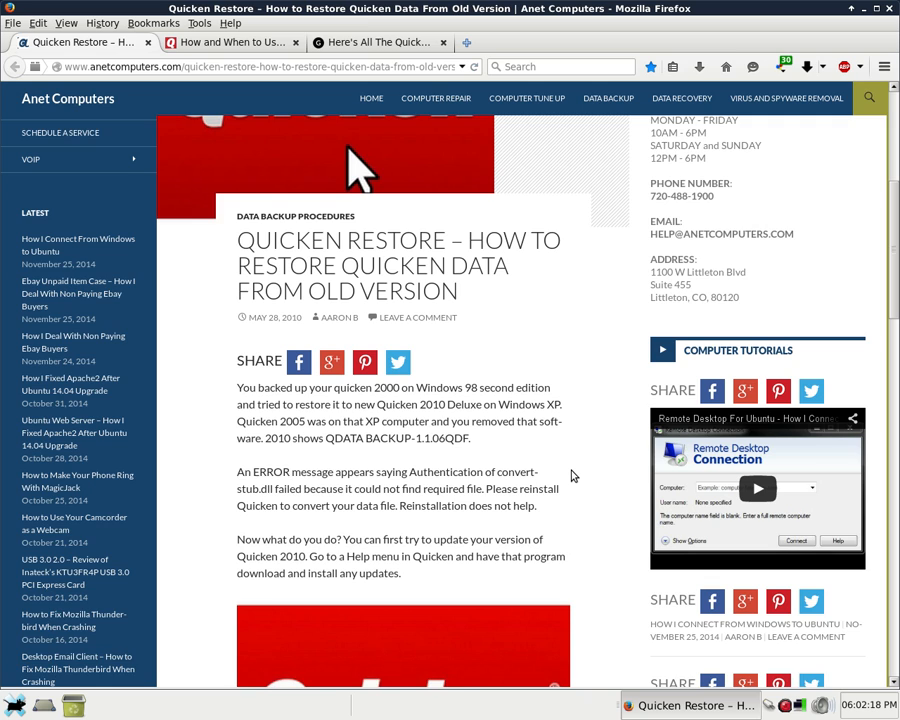
scroll(down, 3)
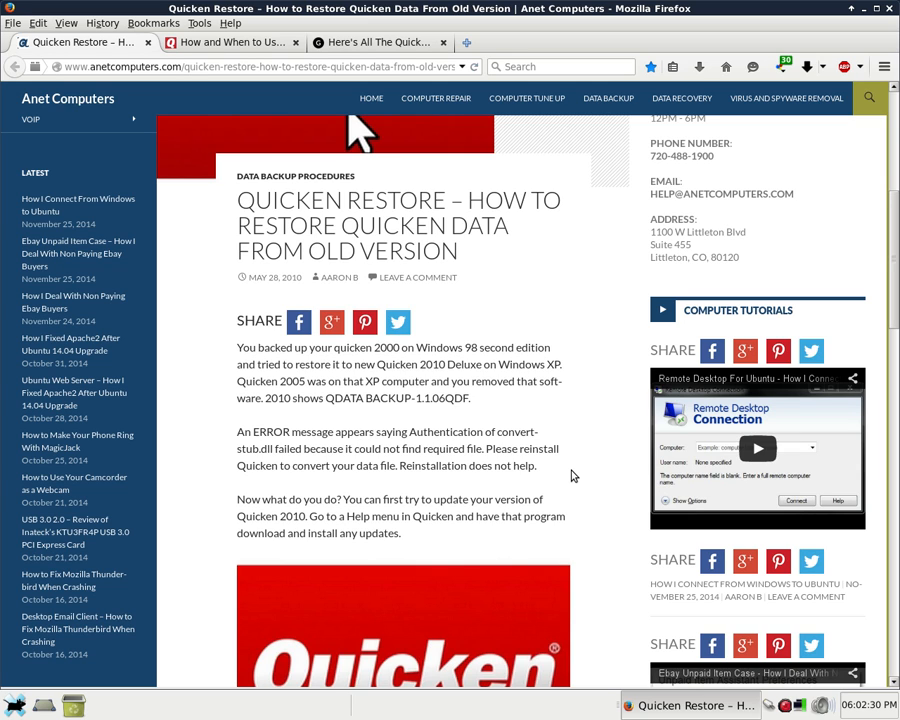
scroll(down, 3)
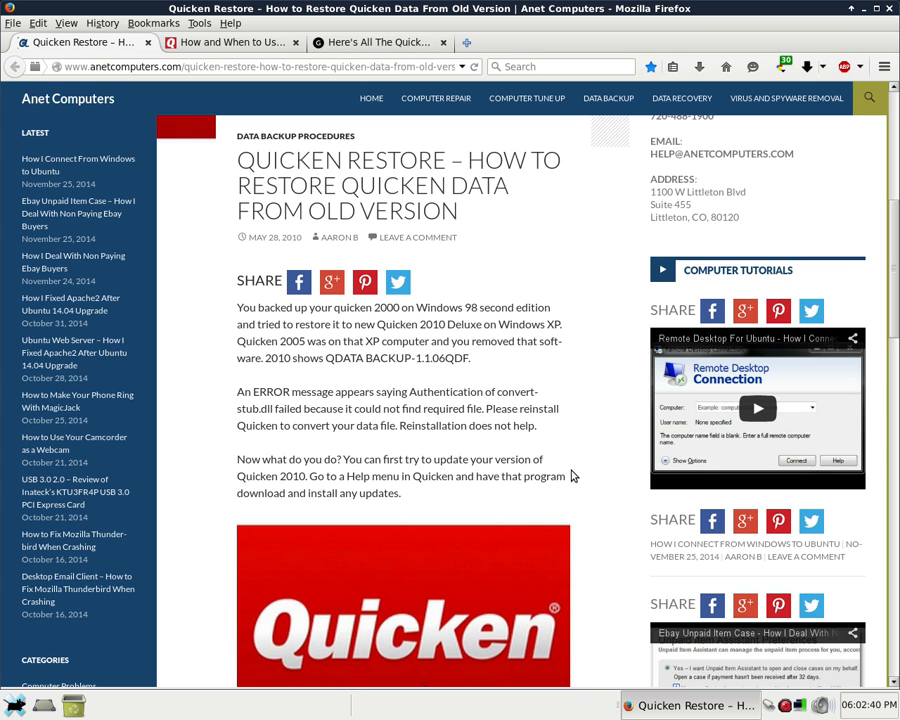
scroll(down, 3)
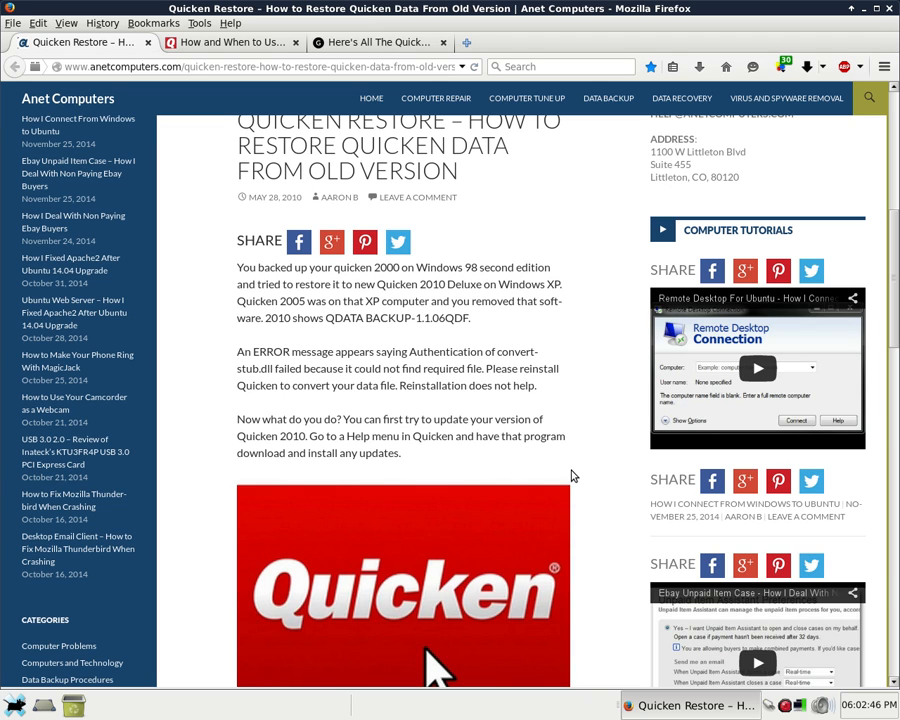
scroll(down, 3)
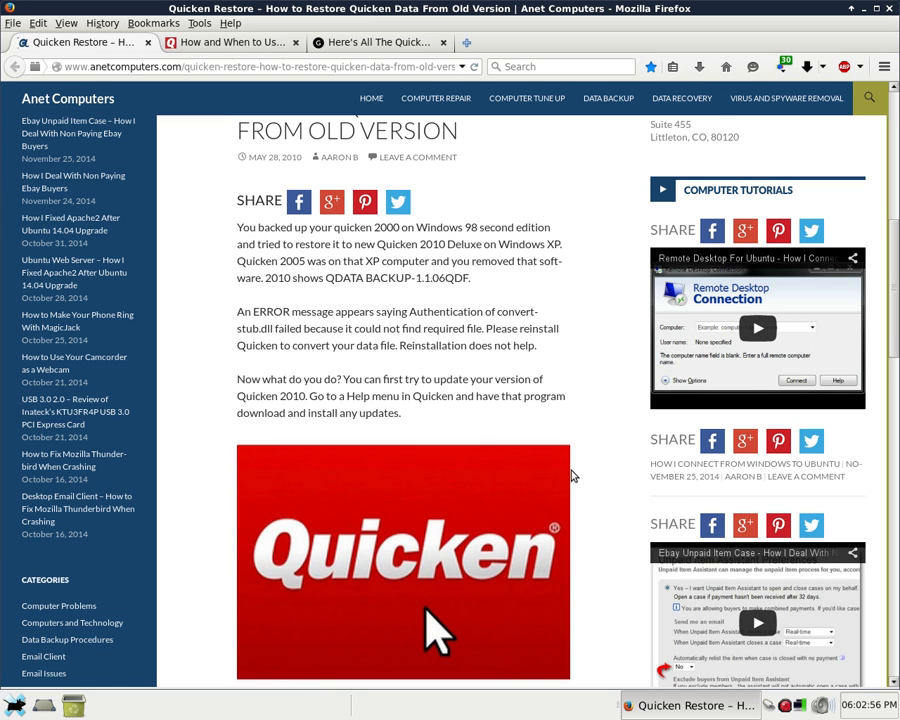
scroll(down, 3)
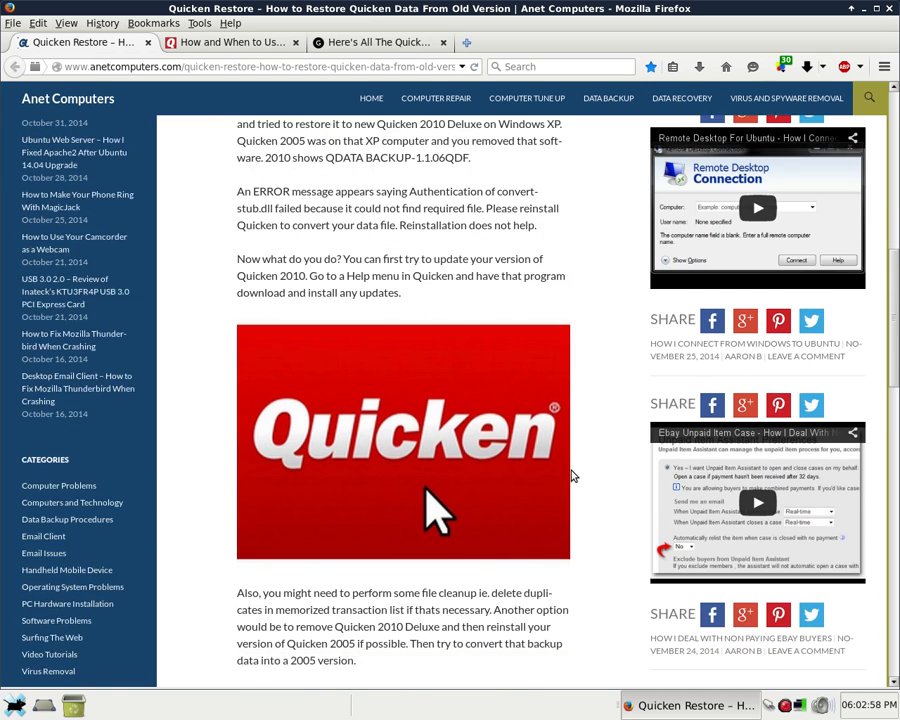
scroll(down, 3)
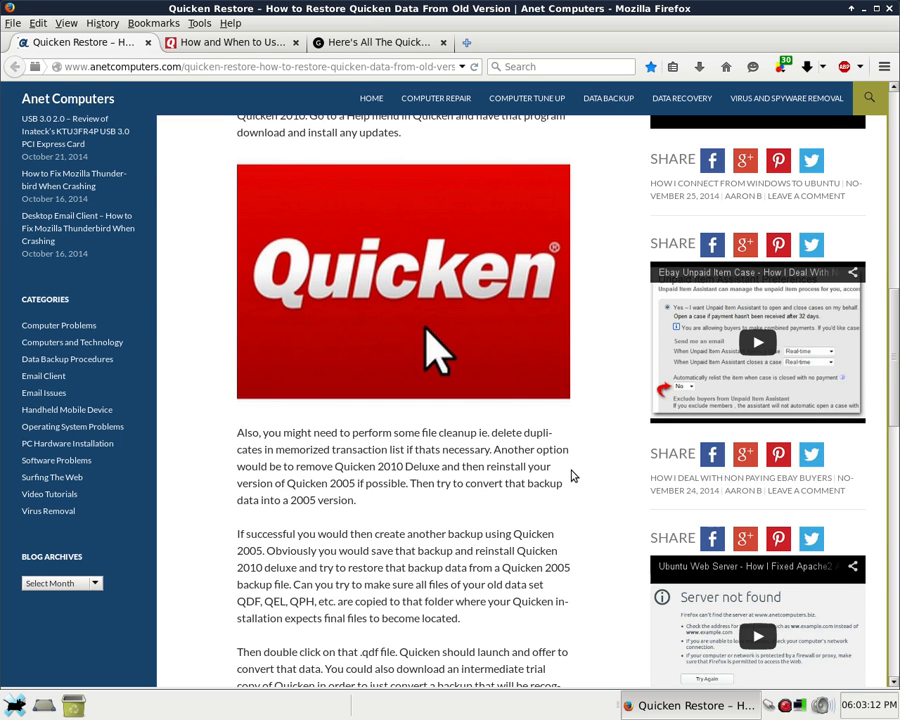
scroll(down, 3)
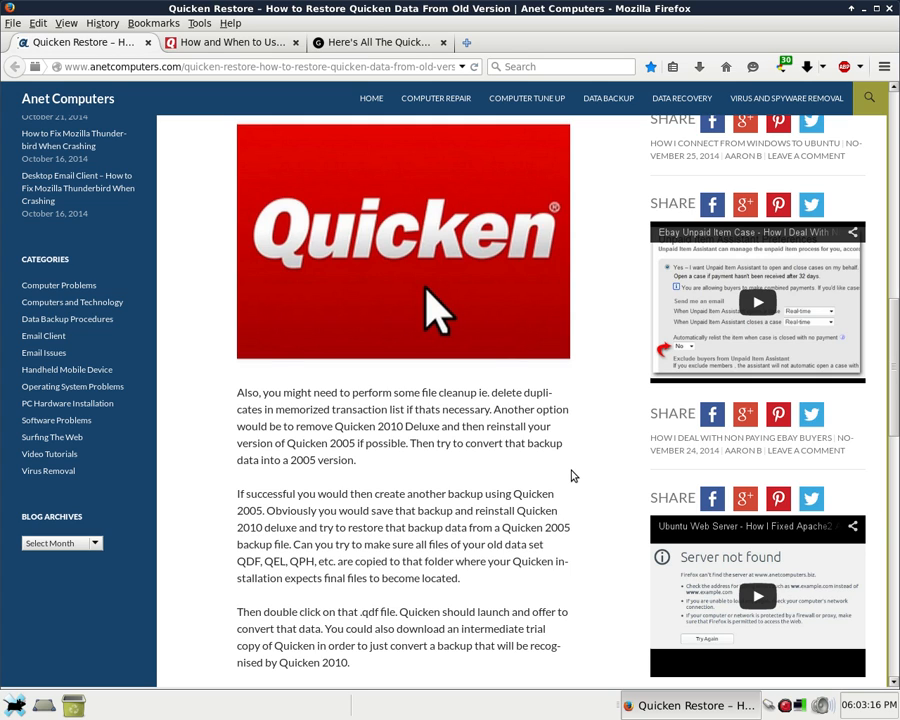
scroll(down, 3)
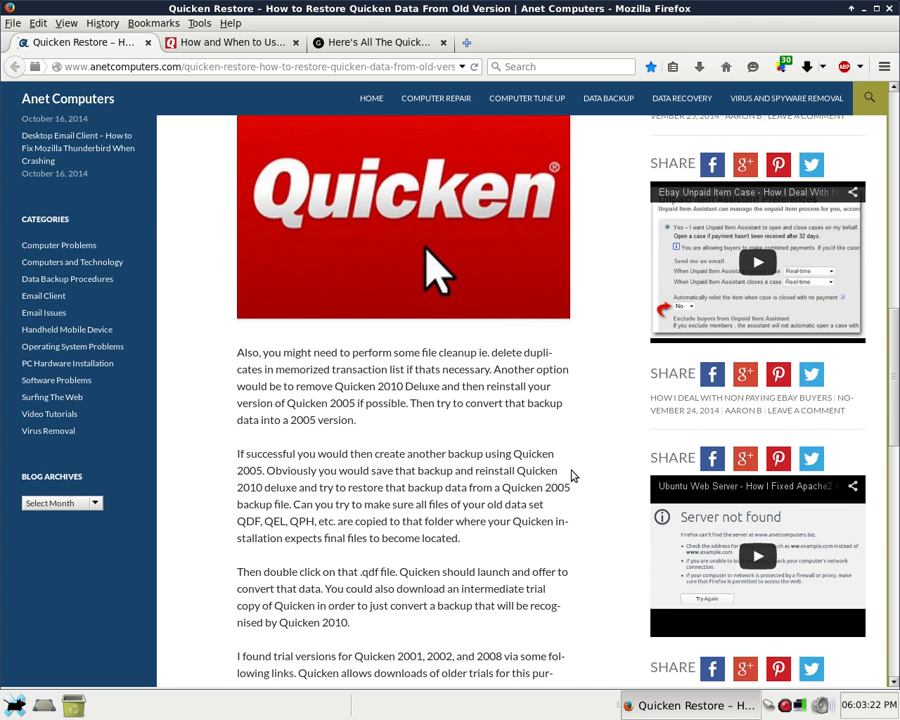
scroll(down, 3)
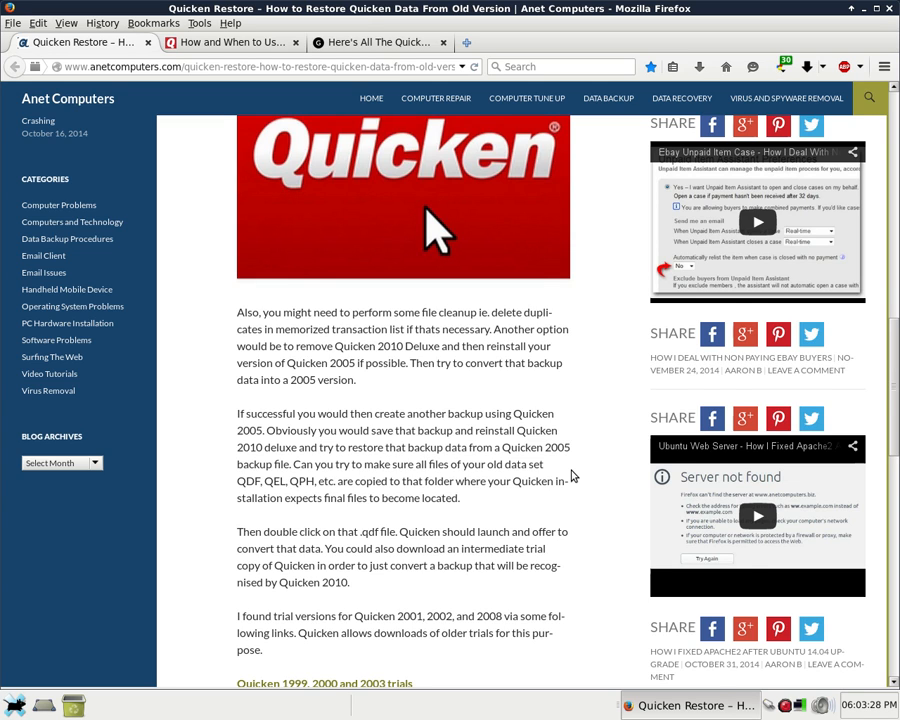
scroll(down, 3)
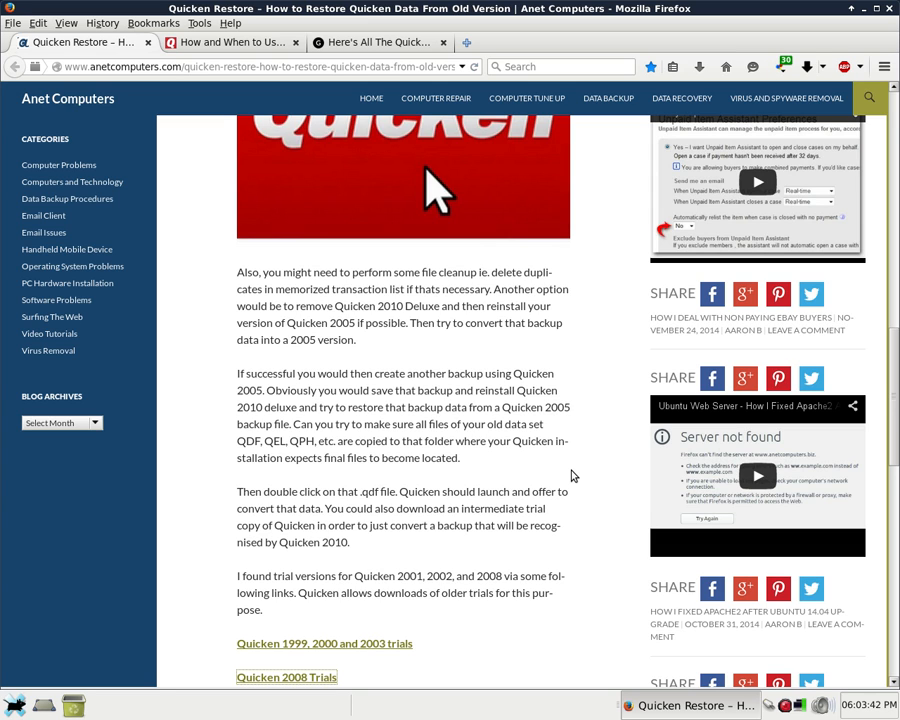
scroll(down, 3)
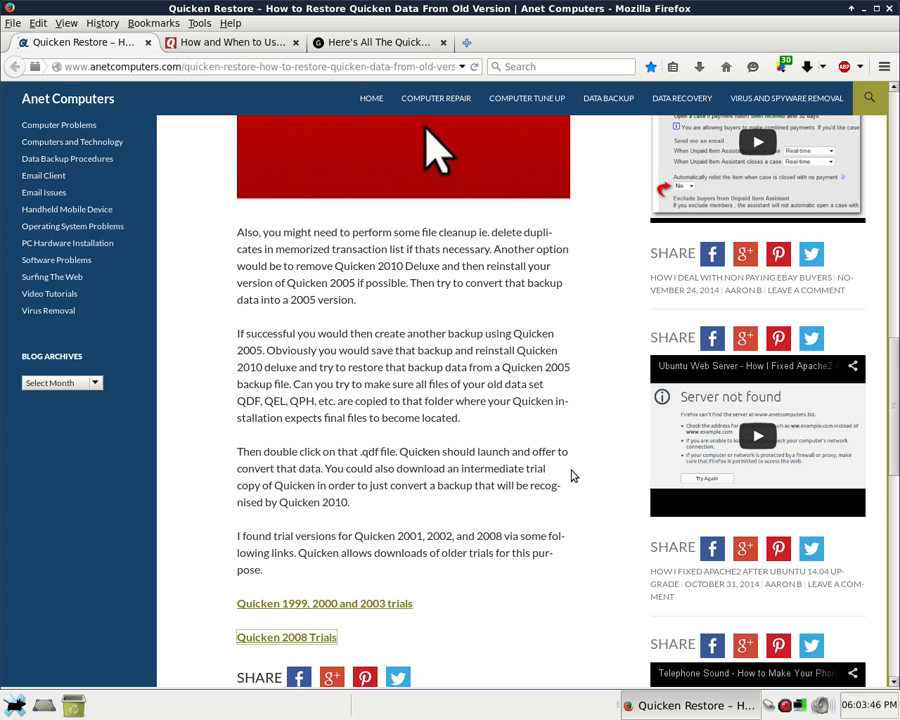
scroll(down, 3)
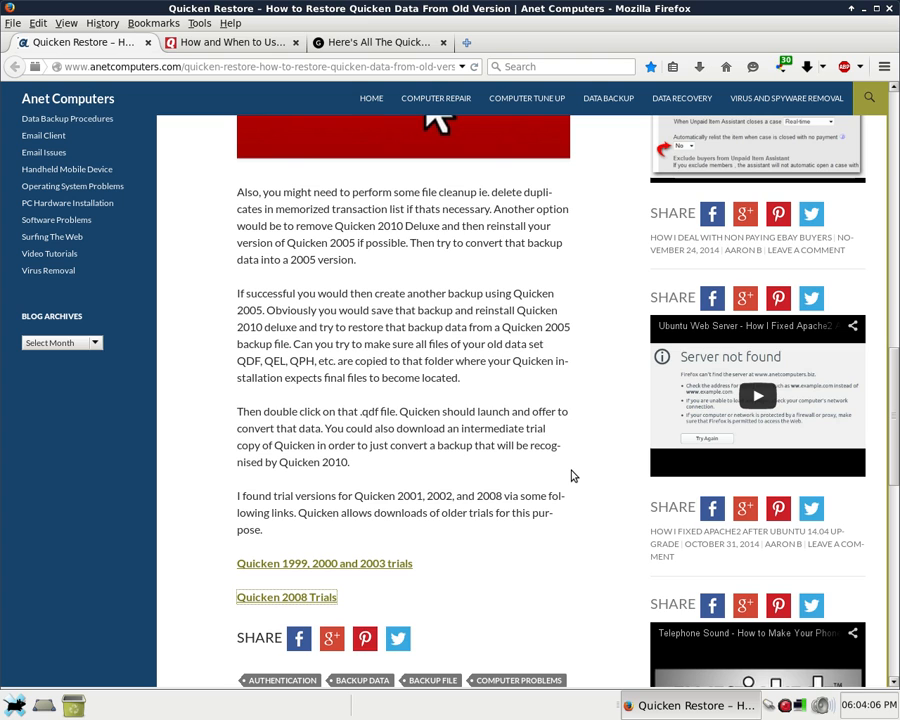
scroll(down, 3)
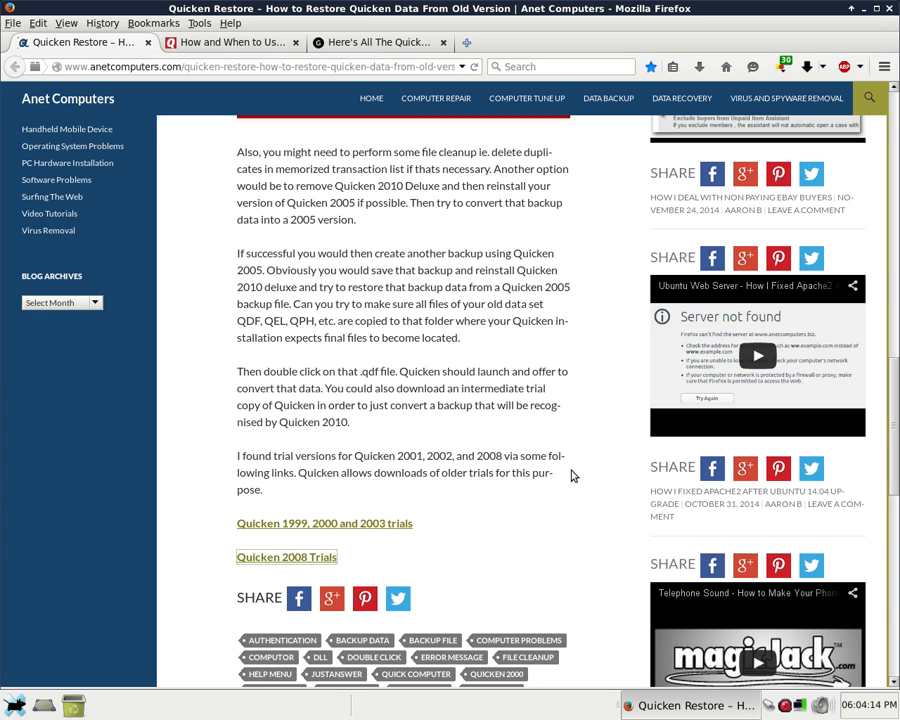
scroll(down, 3)
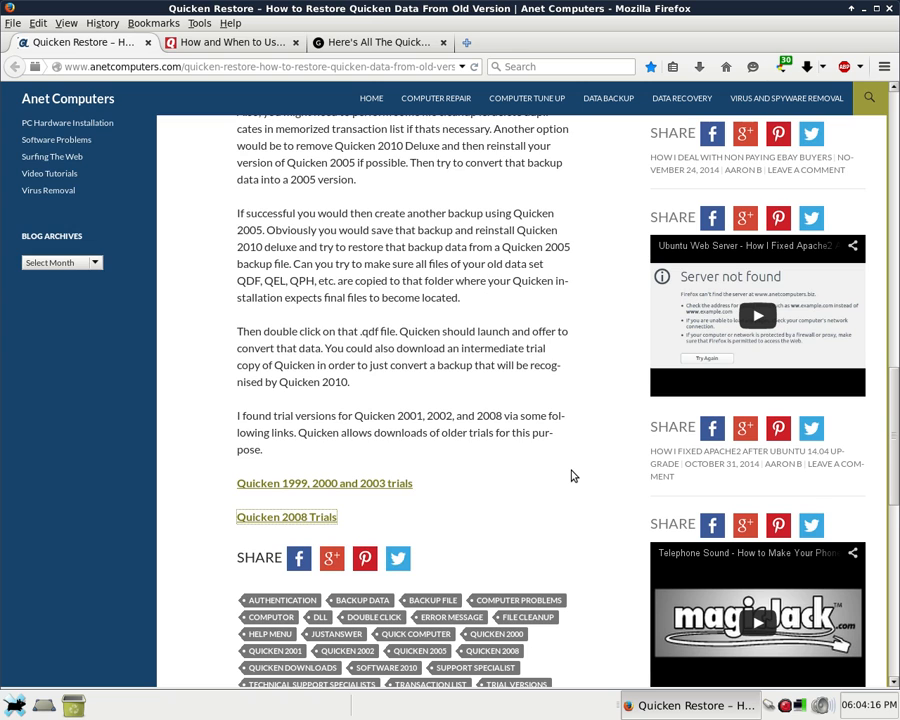
scroll(down, 3)
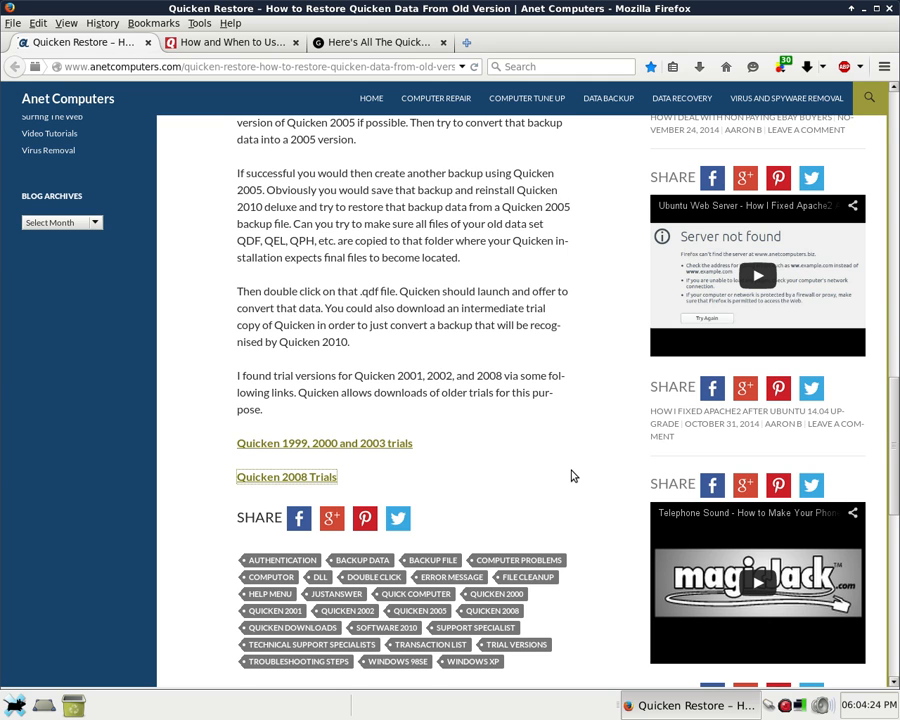
scroll(down, 3)
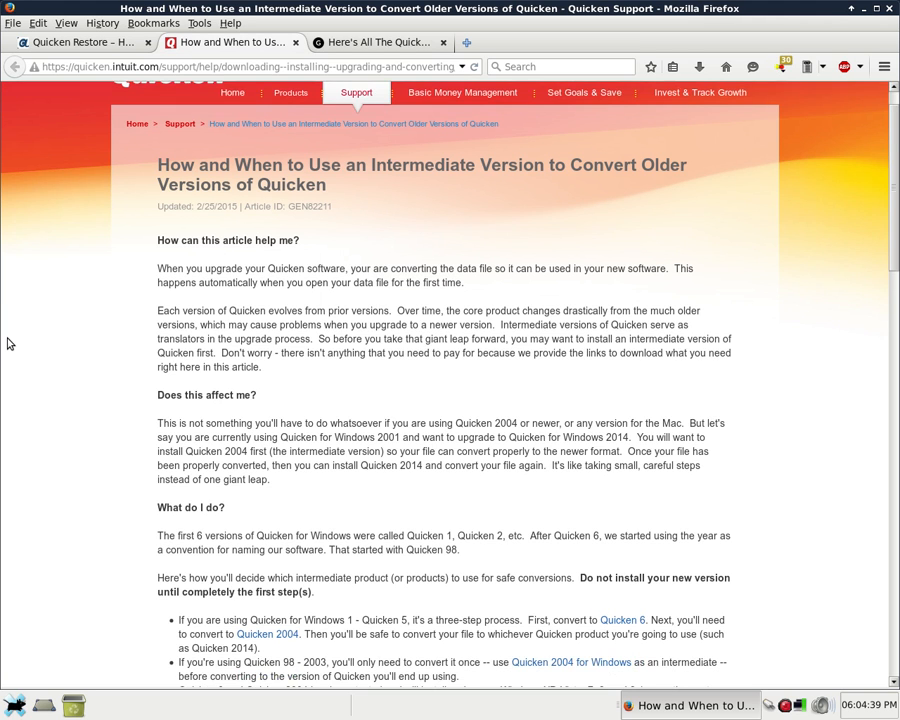
scroll(down, 3)
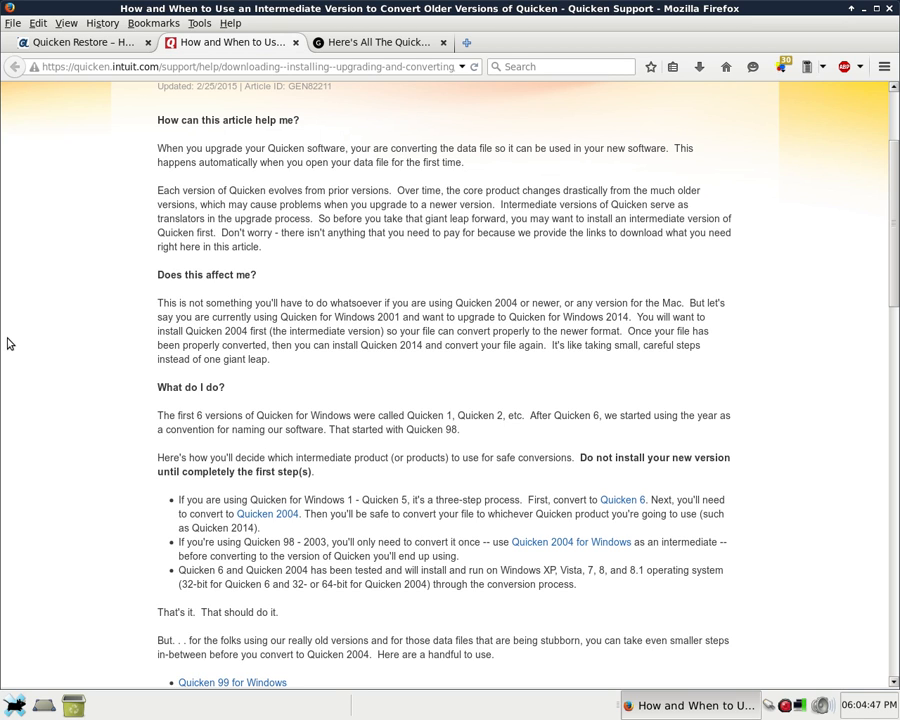
scroll(down, 3)
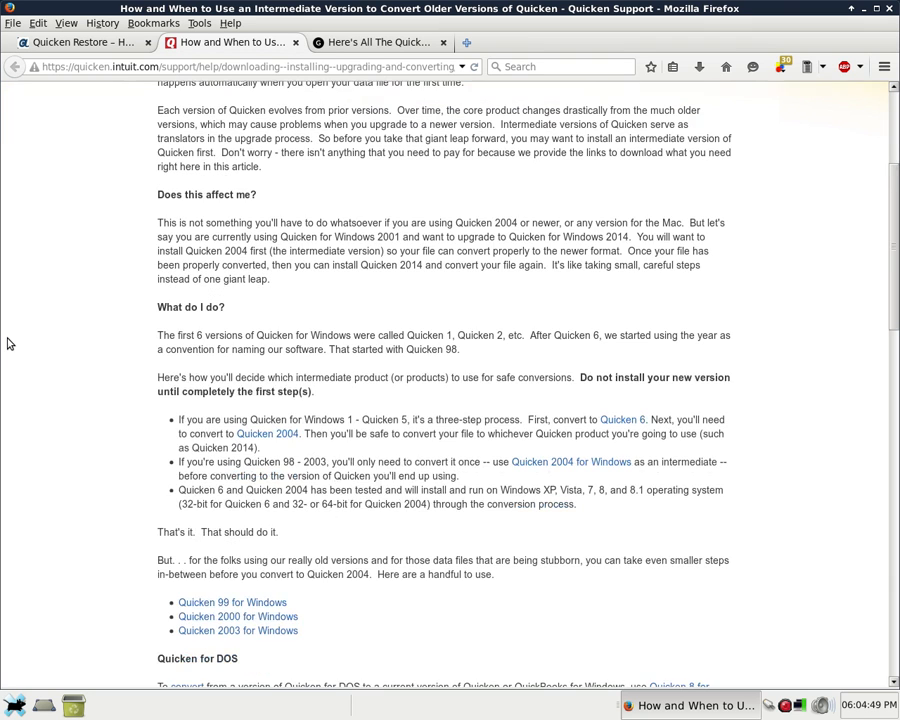
scroll(down, 3)
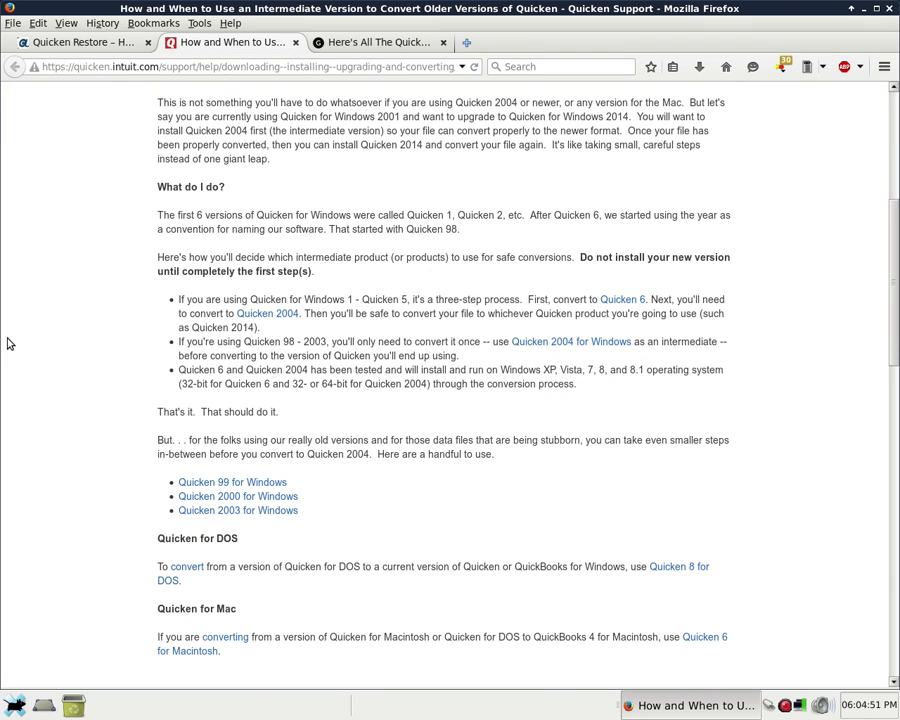
scroll(down, 3)
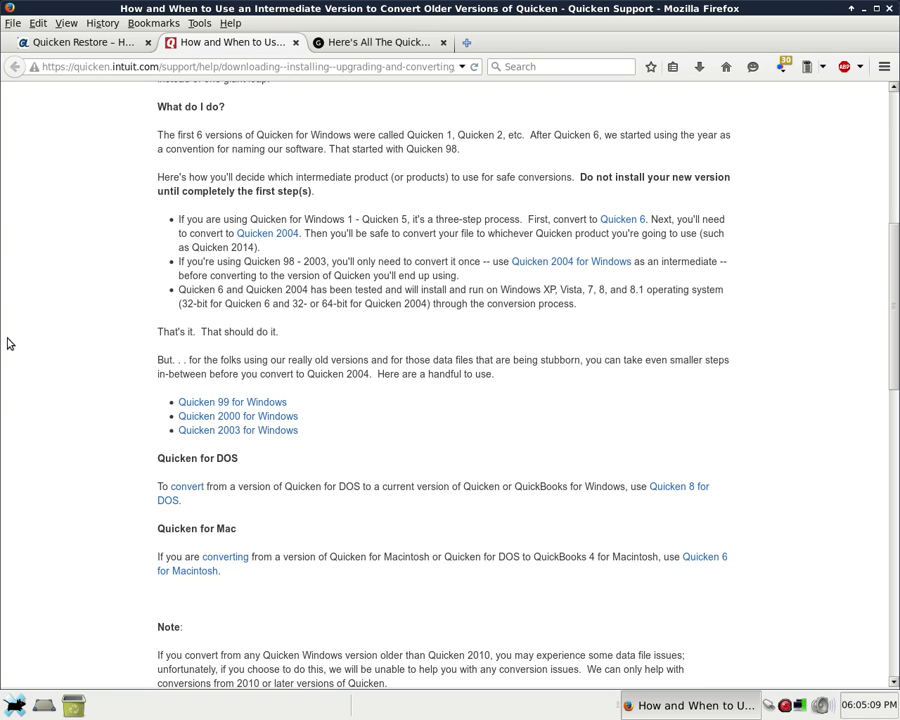
mouse_move(131, 326)
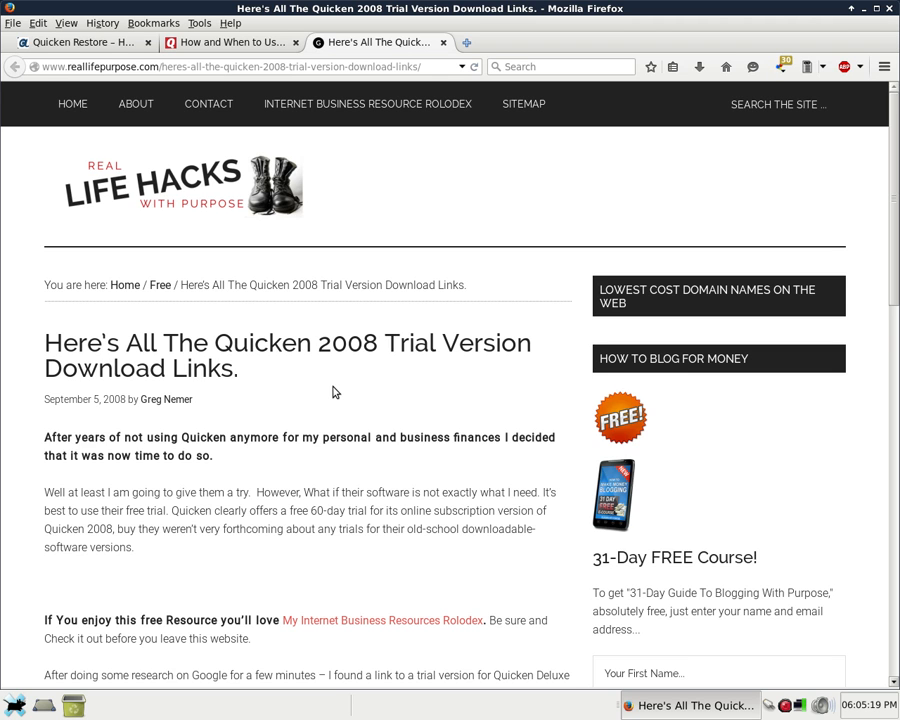
scroll(down, 3)
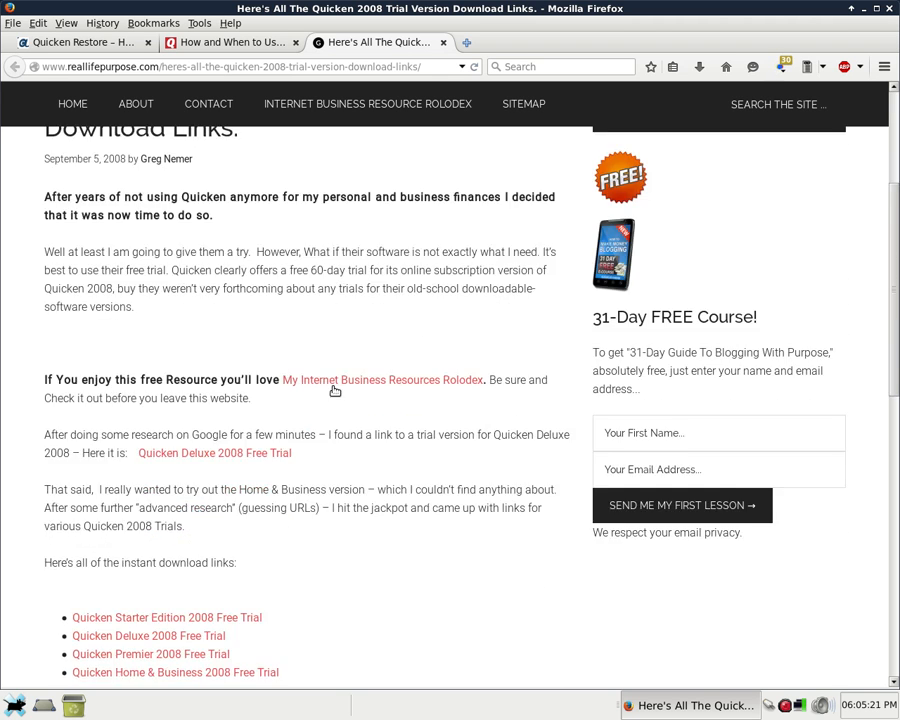
scroll(down, 3)
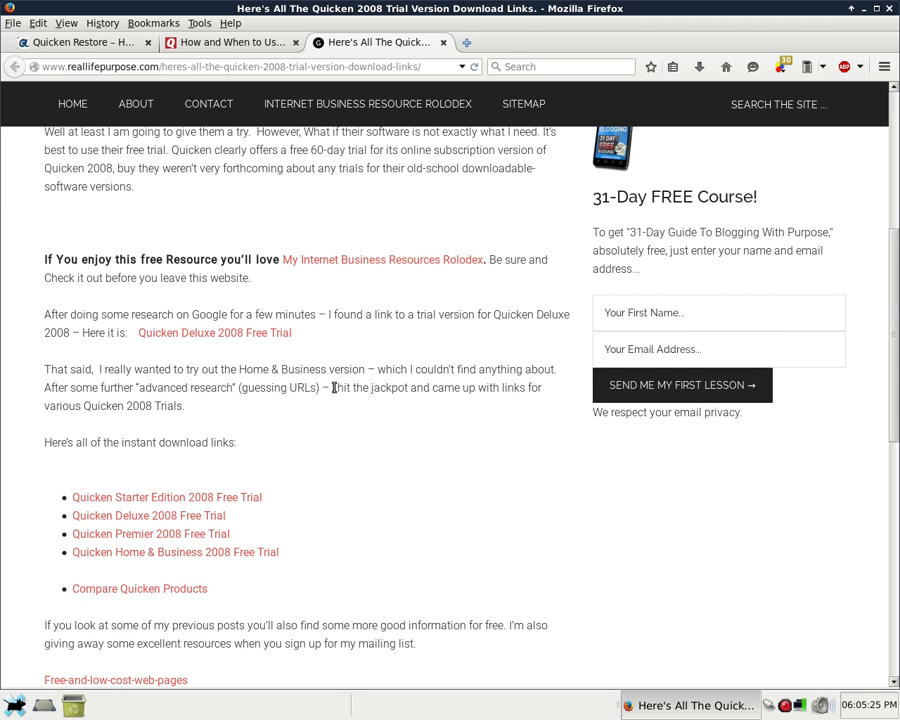
scroll(down, 3)
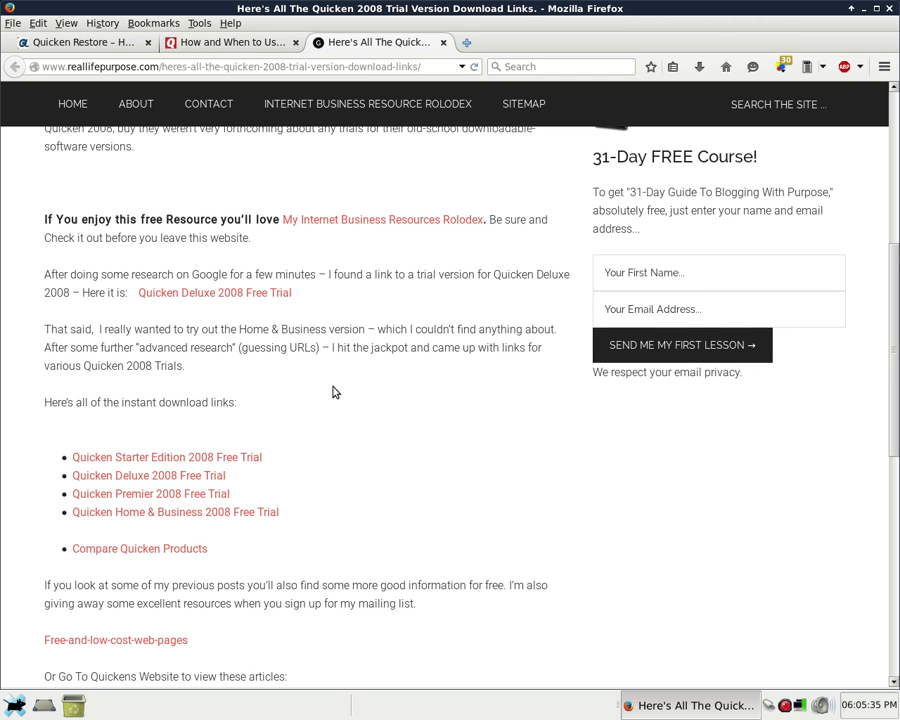
scroll(down, 3)
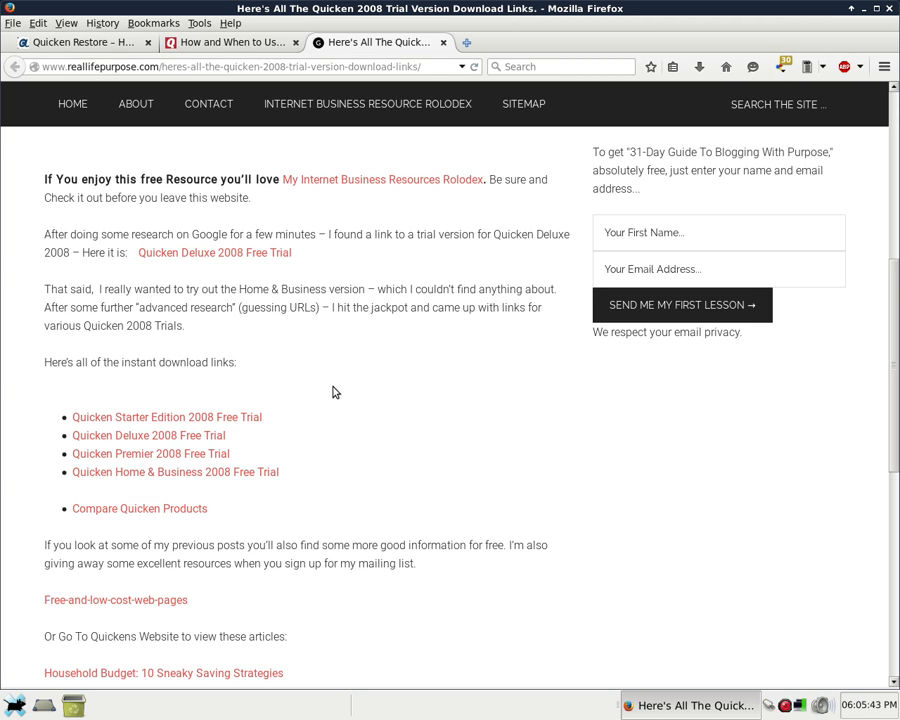
mouse_move(345, 389)
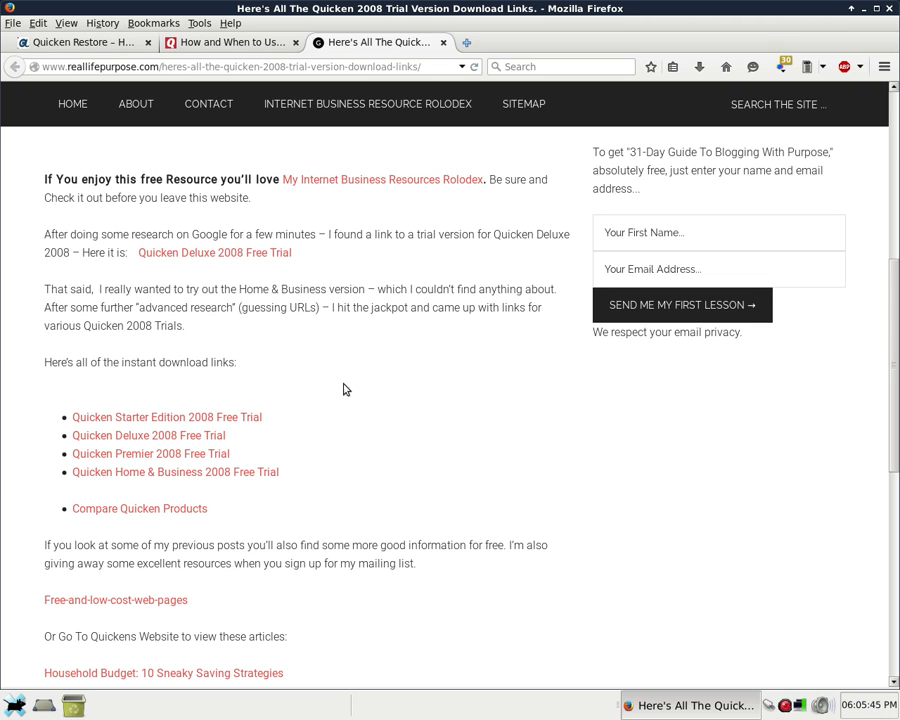
mouse_move(284, 159)
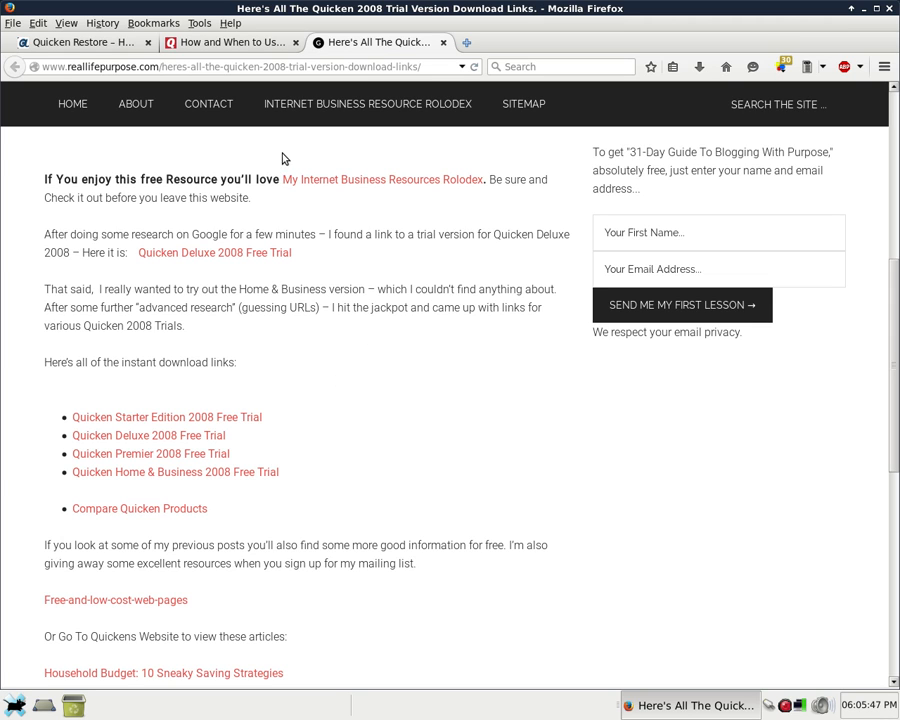
mouse_move(402, 363)
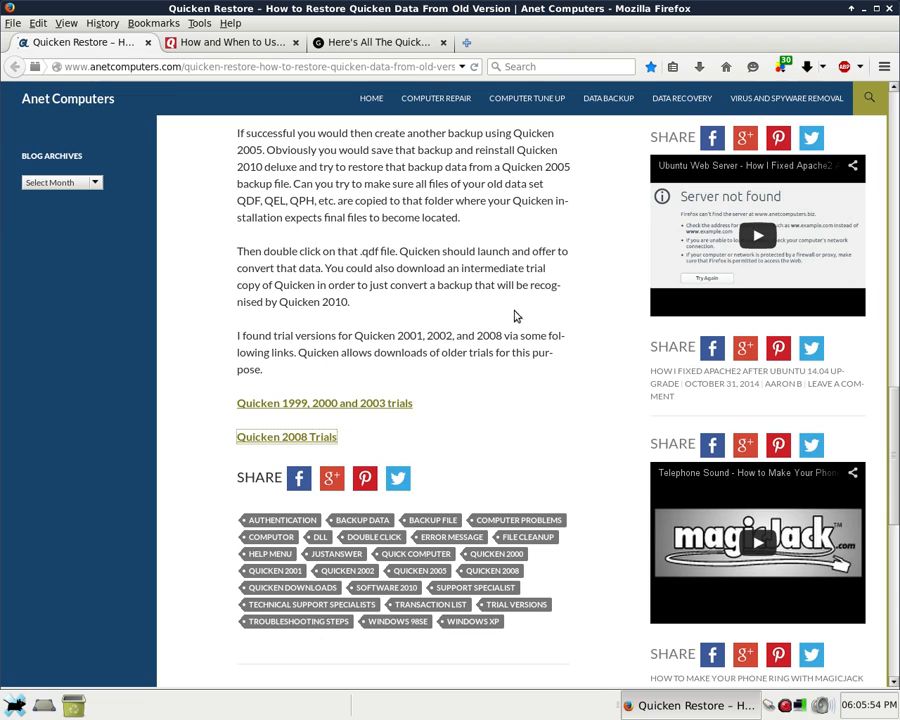
mouse_move(507, 355)
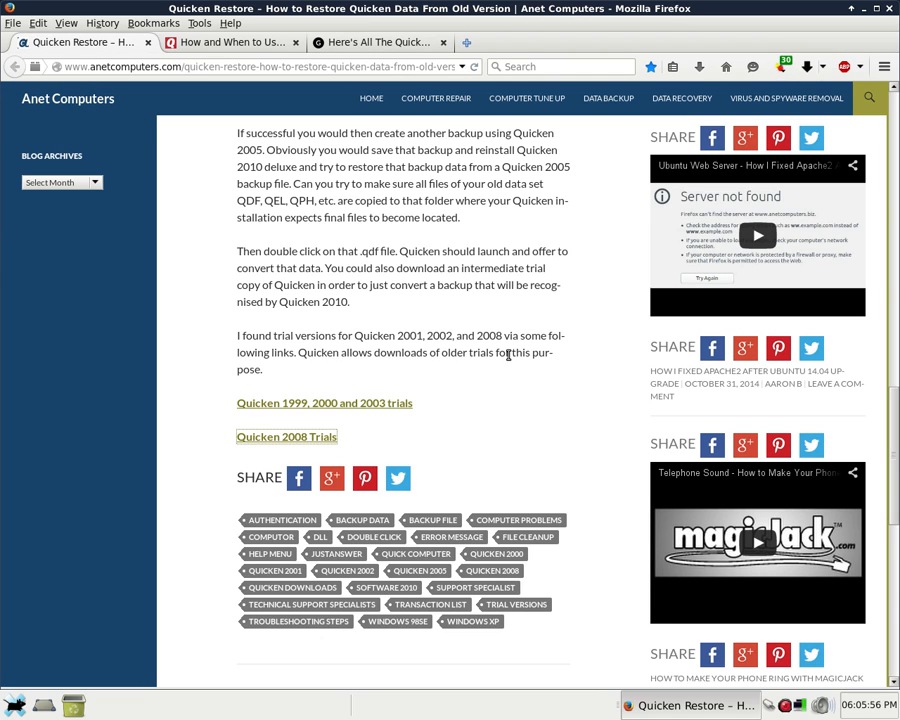